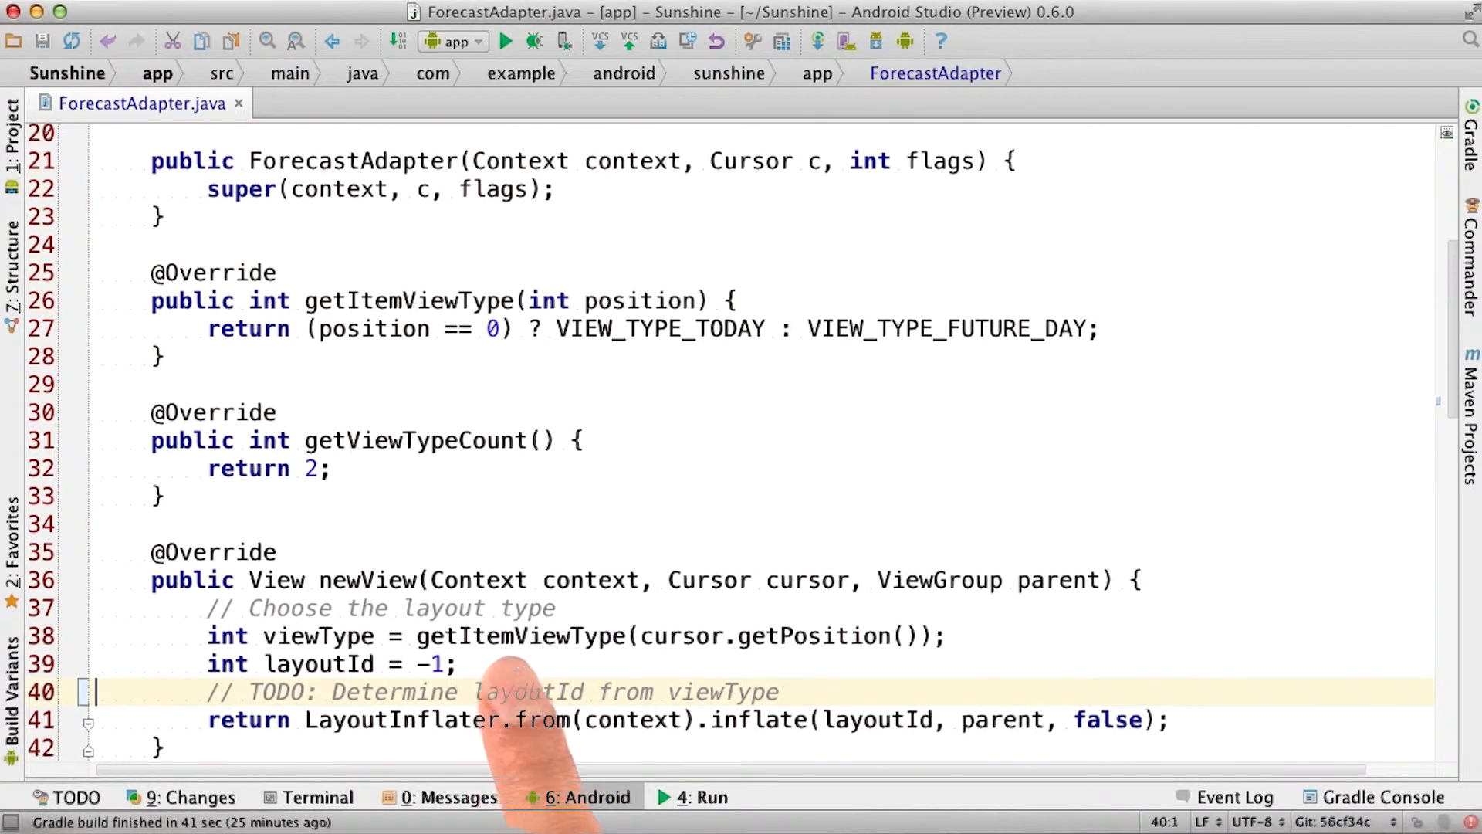
mouse_move(586, 718)
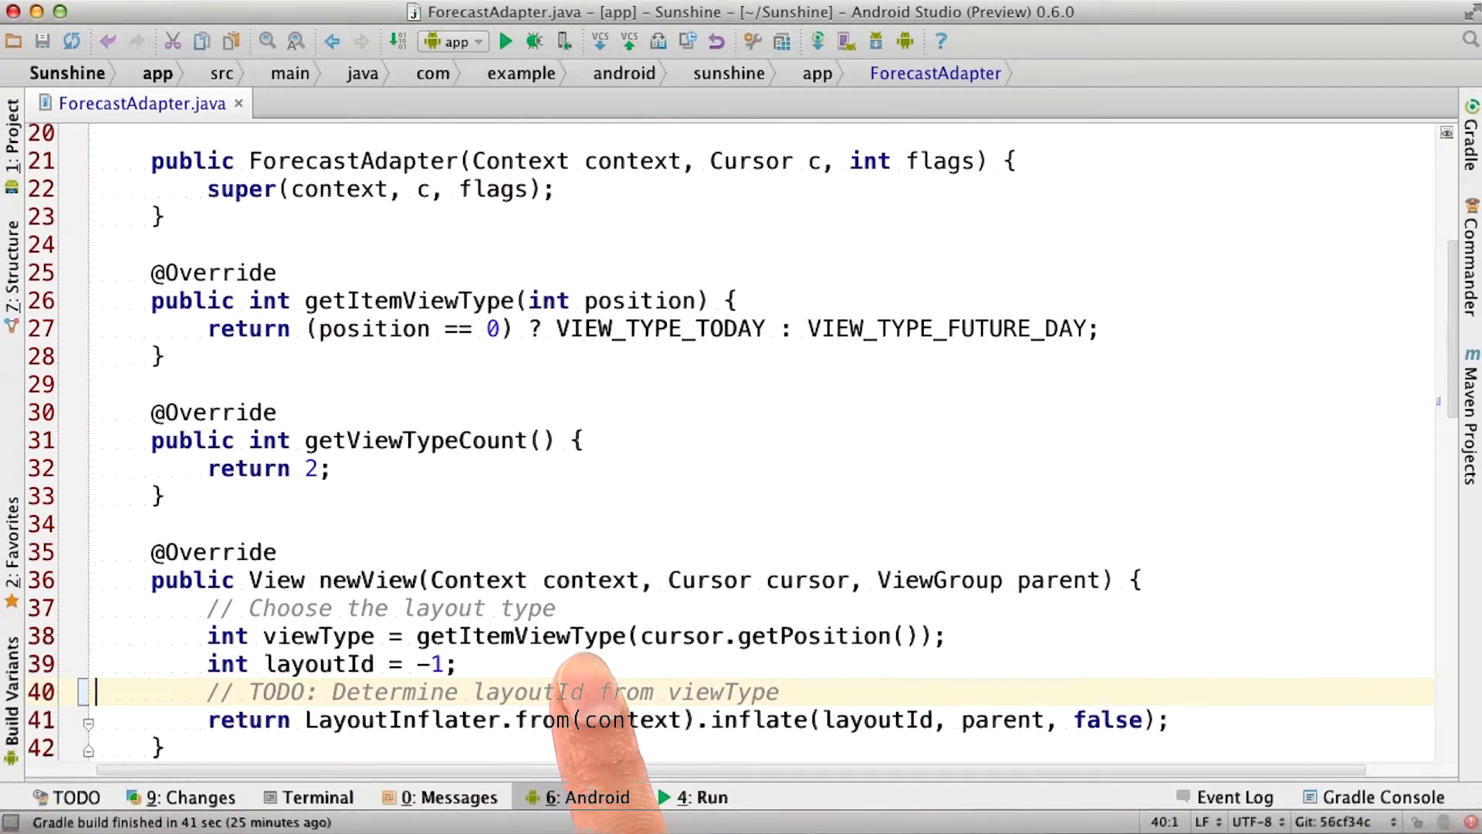